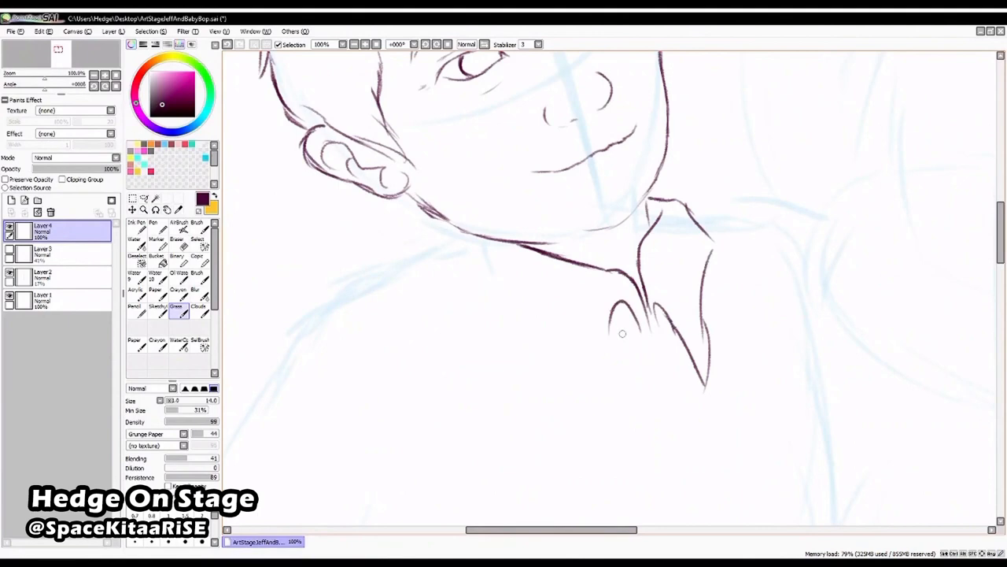
Scroll the canvas down to ink Jeff's neck, collared shirt, arm and the Barney plush.
scroll(down, 3)
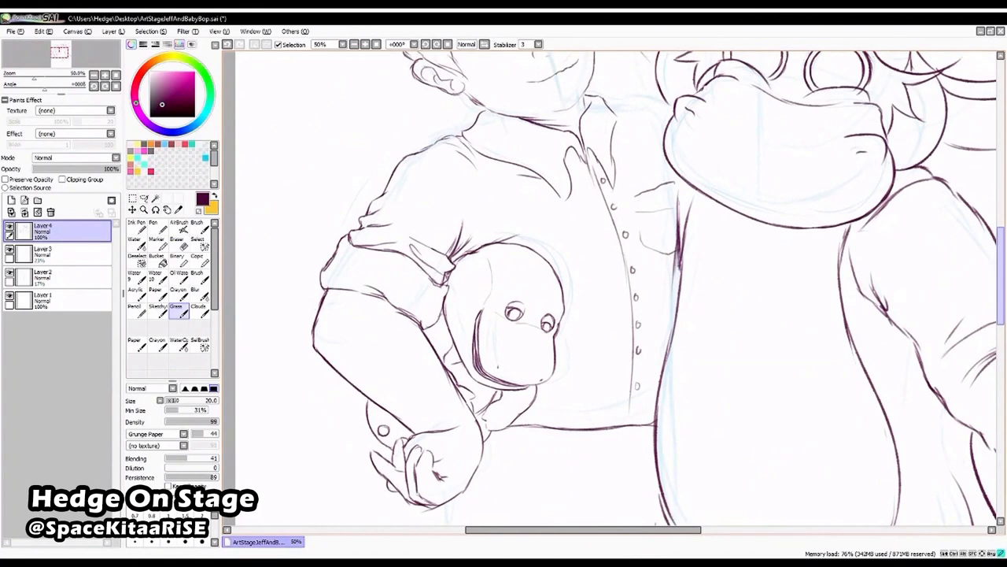
Scroll down the canvas while inking Baby Bop's ruffled bonnet, bow and round eyes.
scroll(down, 3)
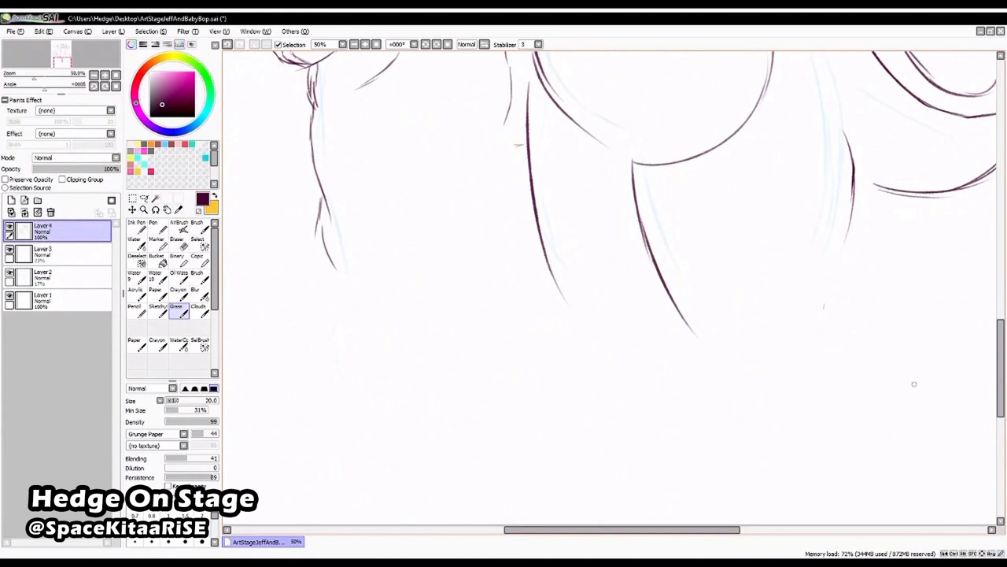
scroll(down, 3)
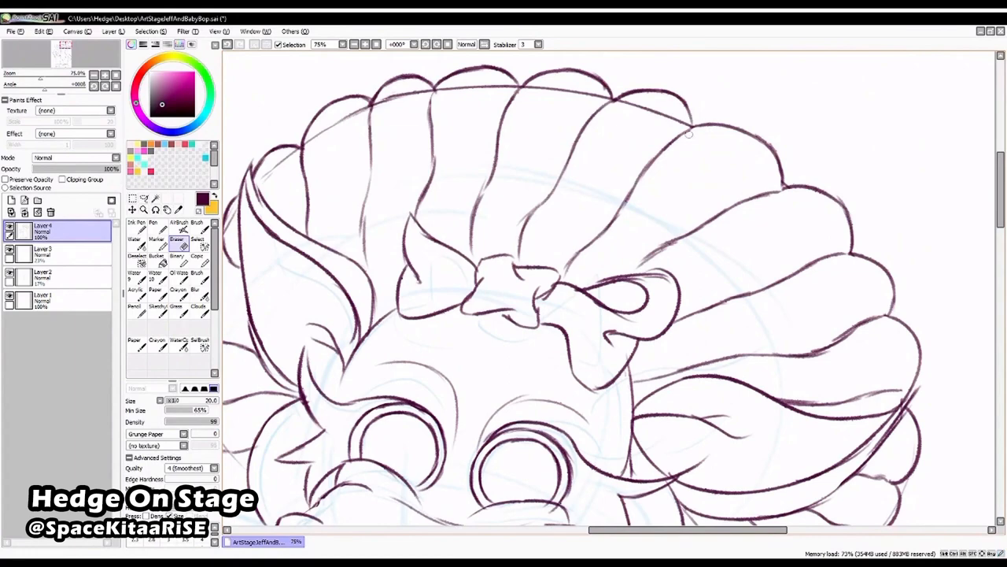
click(177, 309)
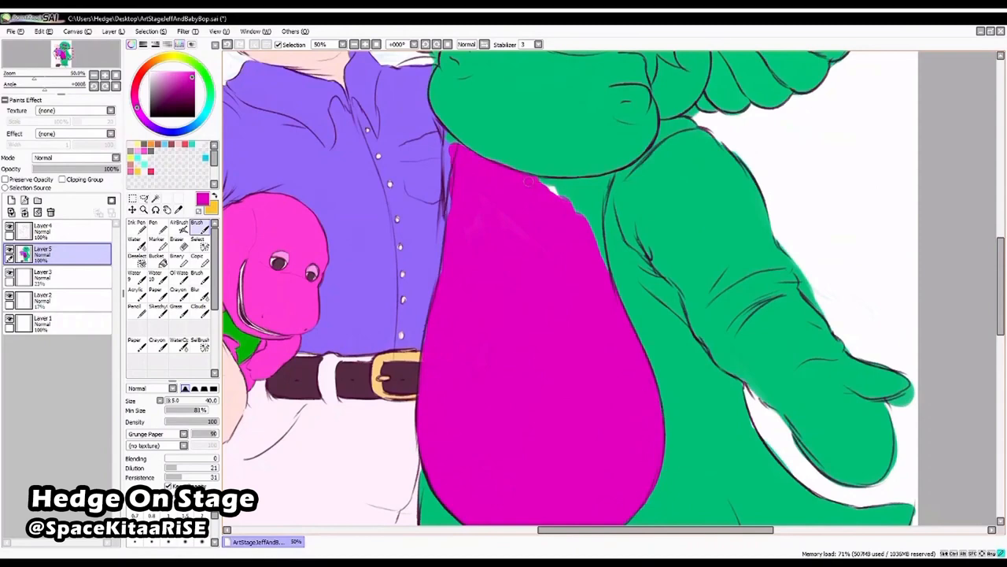
Scroll down to paint Baby Bop's green legs and magenta feet beside Jeff's brown shoe.
scroll(down, 3)
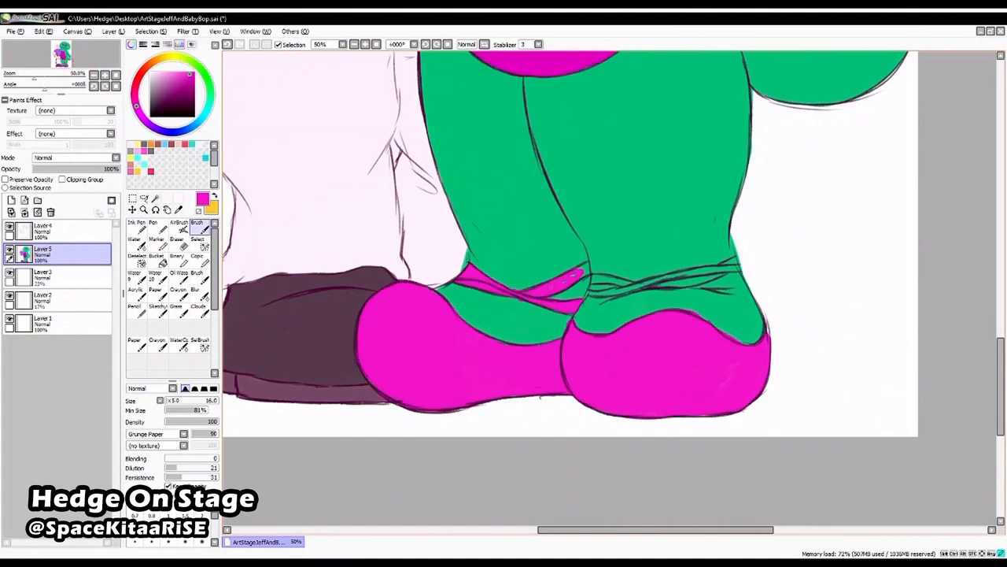